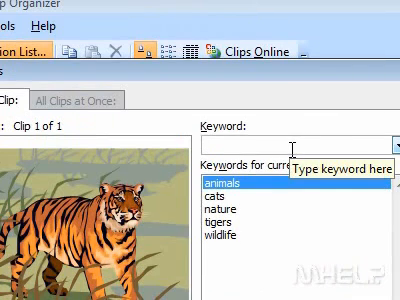
text(stripes)
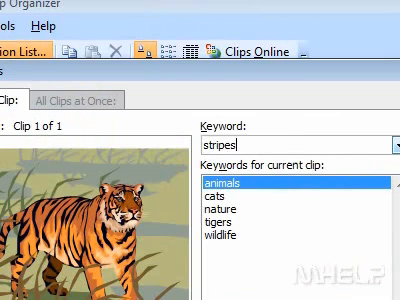